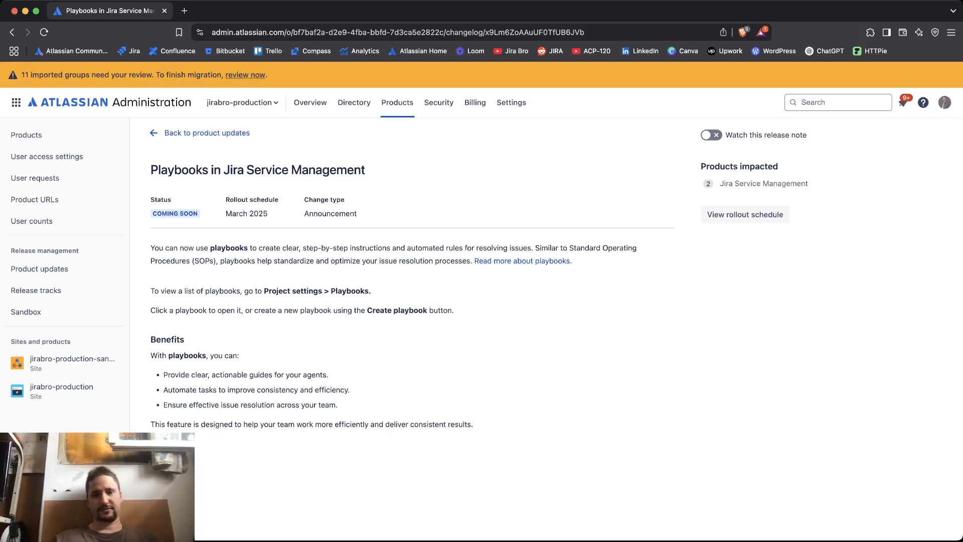
Follow the 'Read more about playbooks' link to the full support article.
left_click(522, 261)
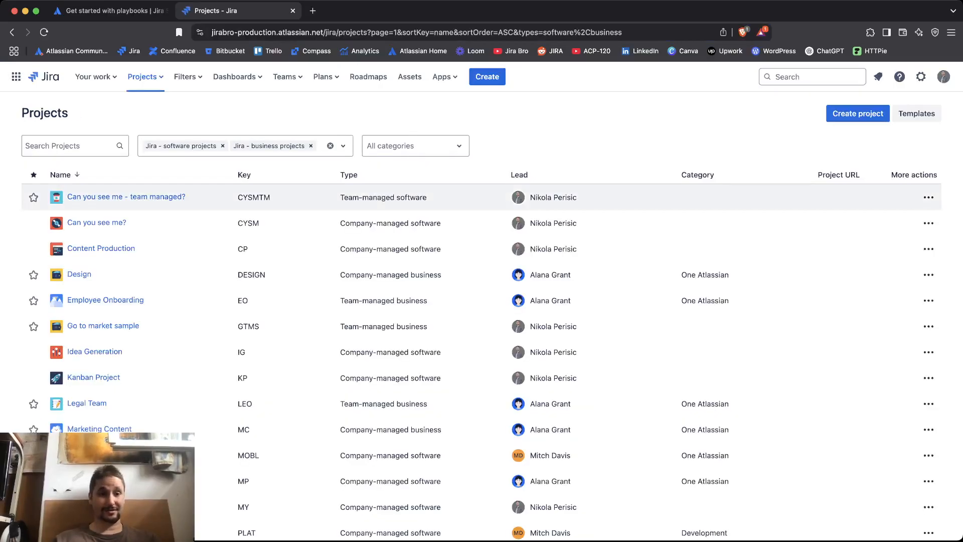
Filter projects to Jira Service Management only and go to Engineering Support's project settings.
left_click(330, 145)
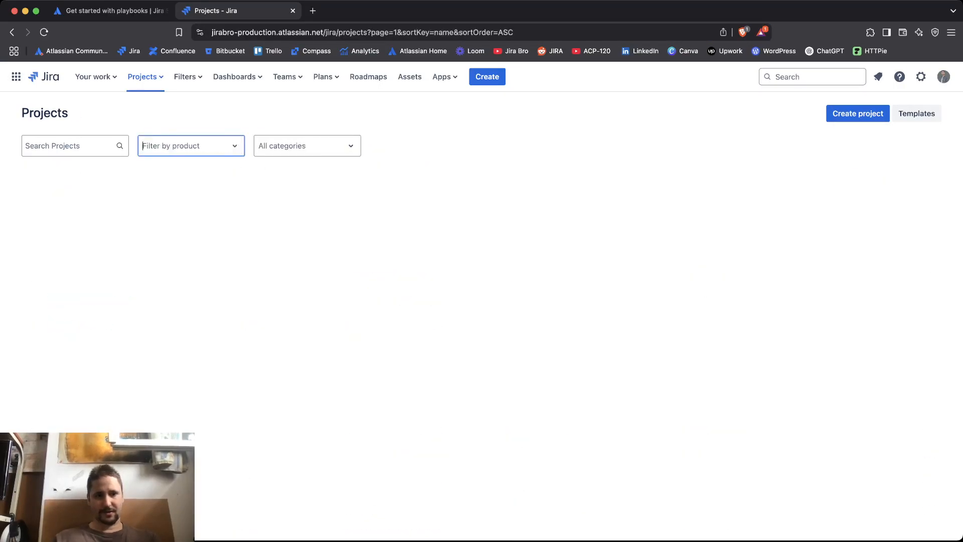
left_click(205, 208)
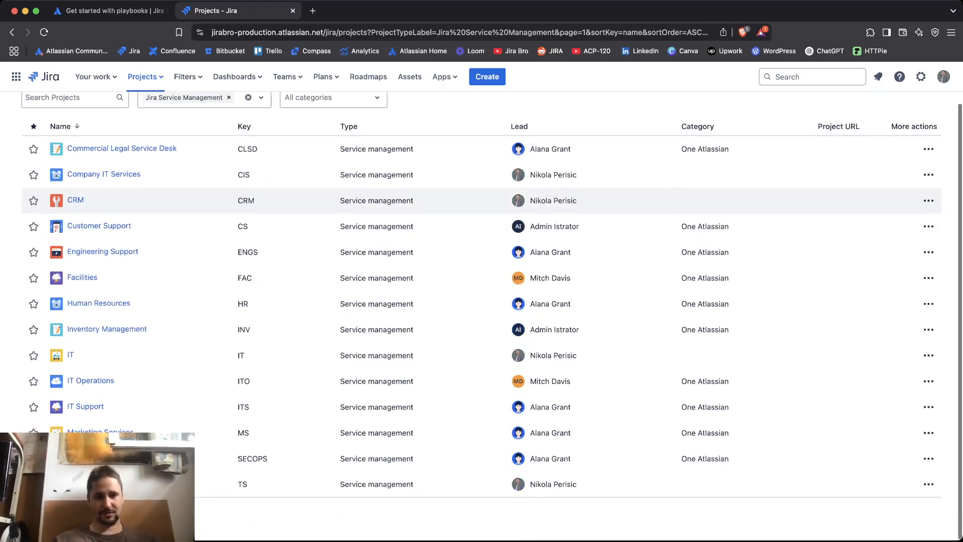
left_click(103, 252)
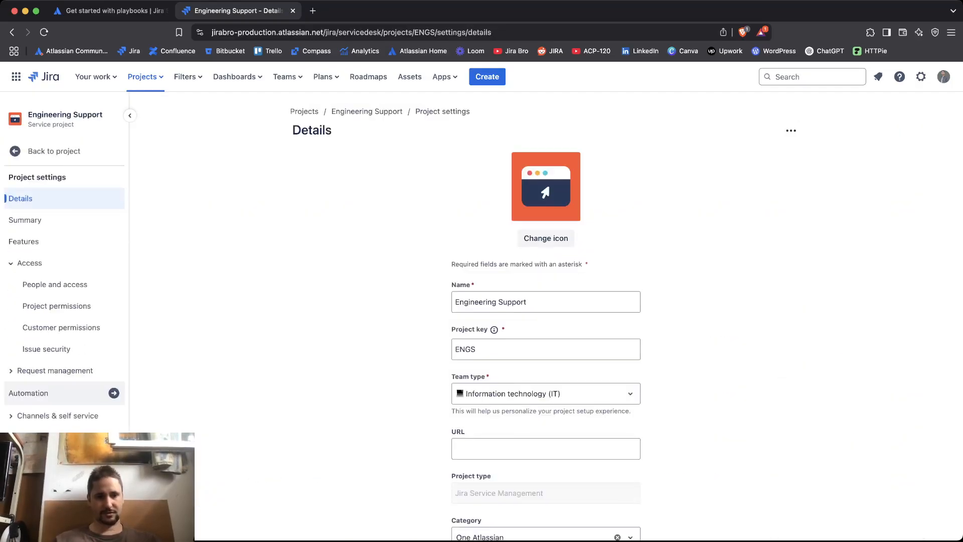
left_click(105, 10)
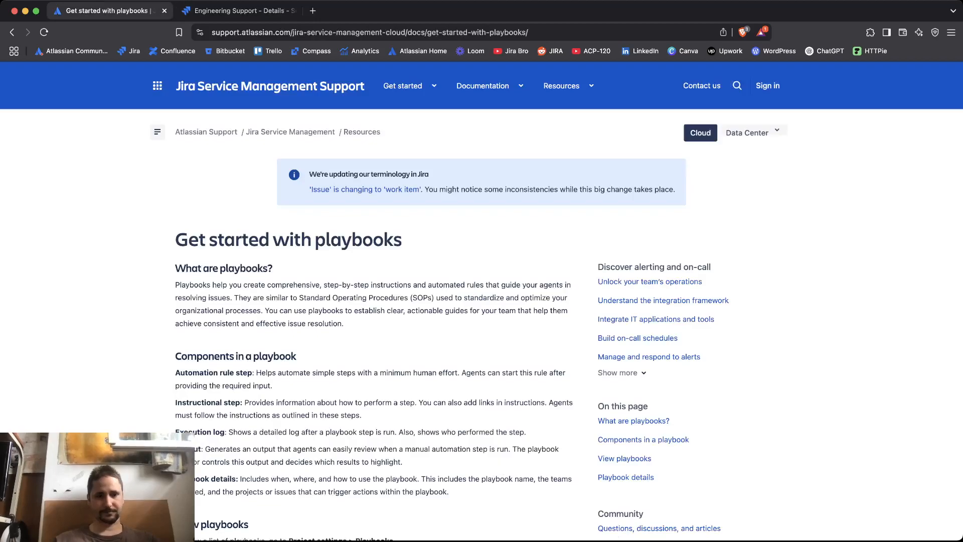
Read down to the View playbooks section, then return to the Engineering Support settings.
scroll("down", 3)
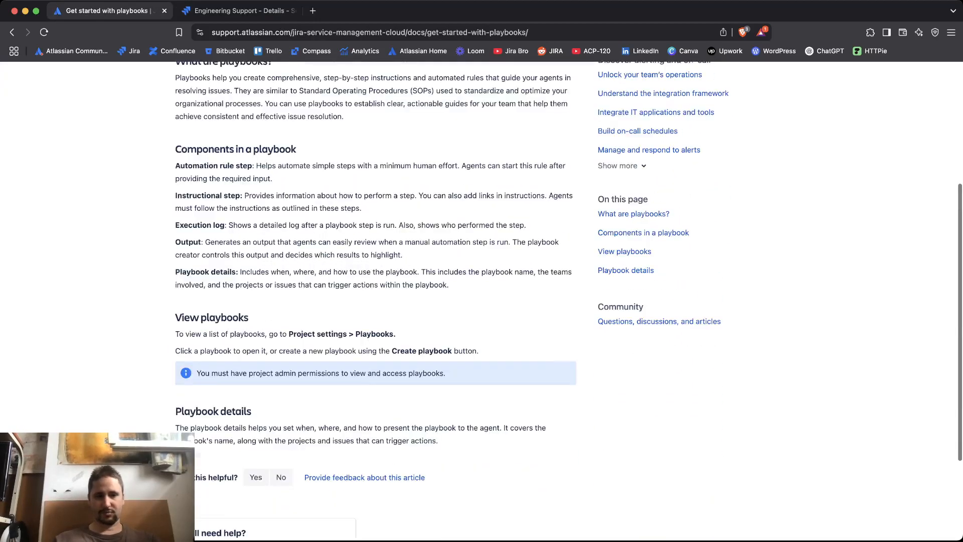
left_click(238, 10)
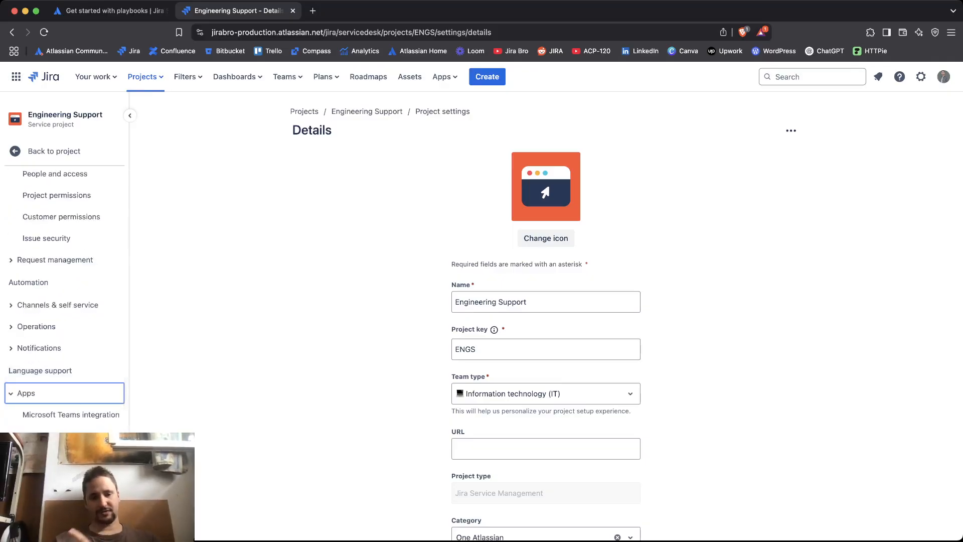
Scroll through Engineering Support's Details page reviewing category, lead and default assignee.
scroll("down", 3)
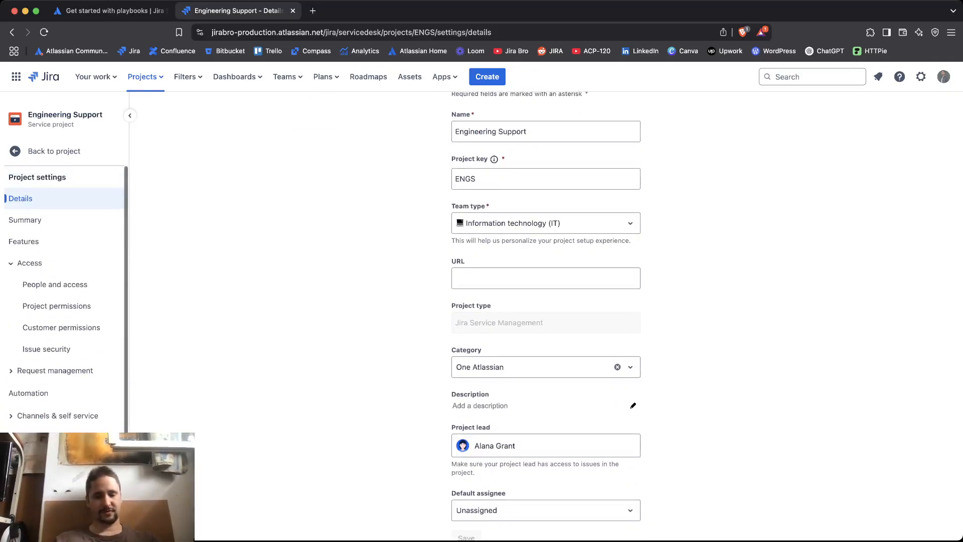
scroll("up", 3)
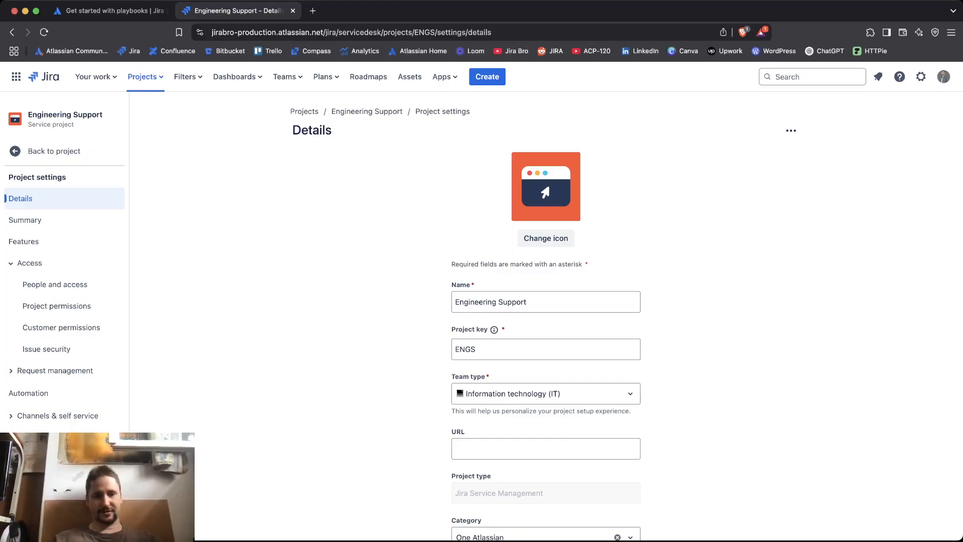
mouse_move(62, 327)
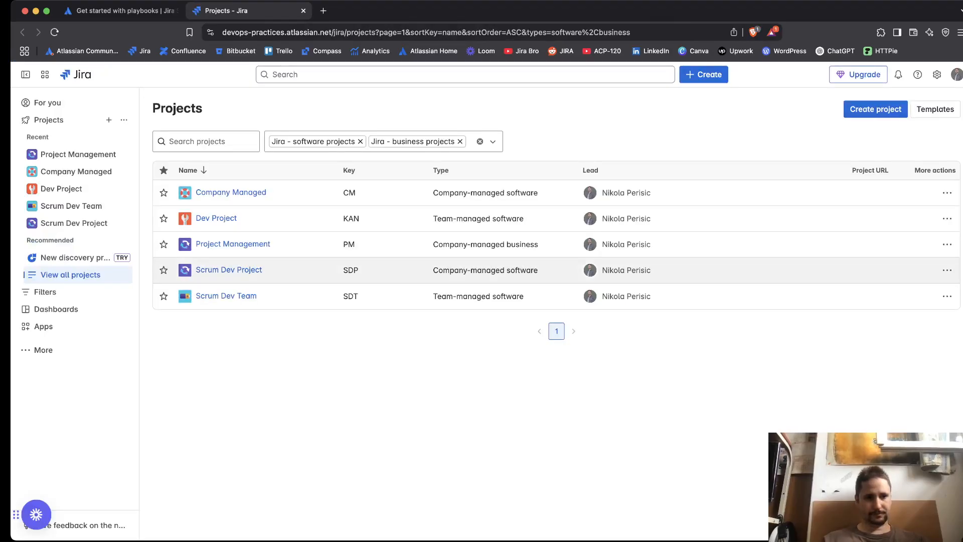
Clear the product filter and browse More Atlassian products from the app switcher.
left_click(349, 171)
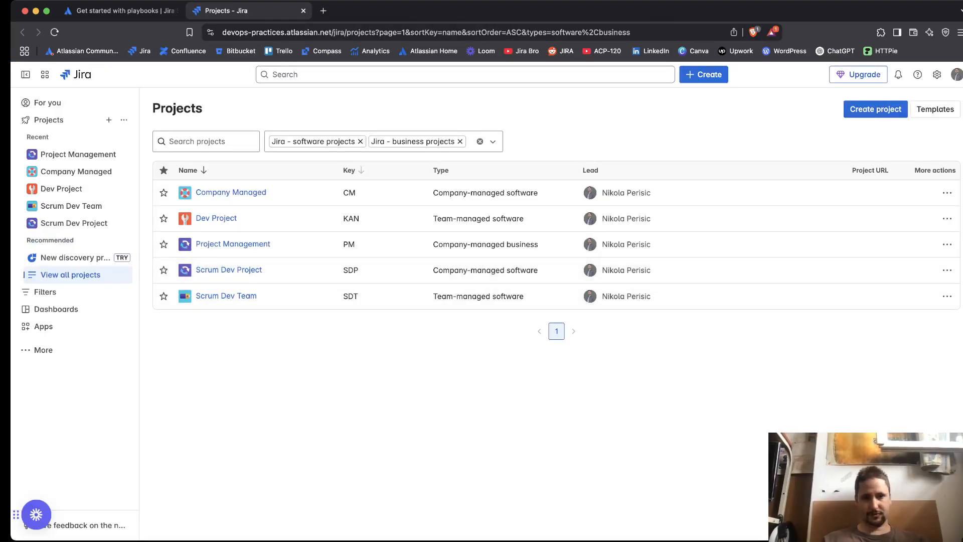
left_click(481, 142)
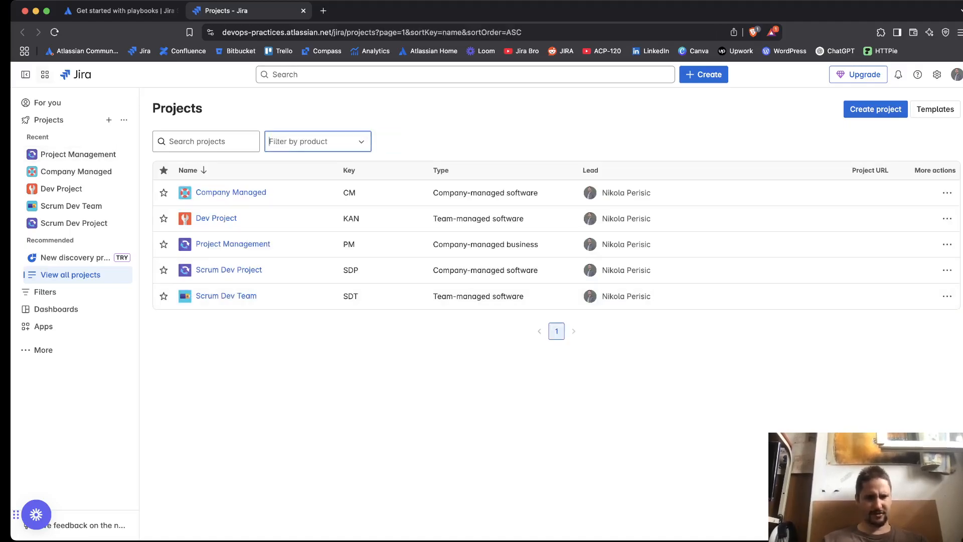
left_click(44, 74)
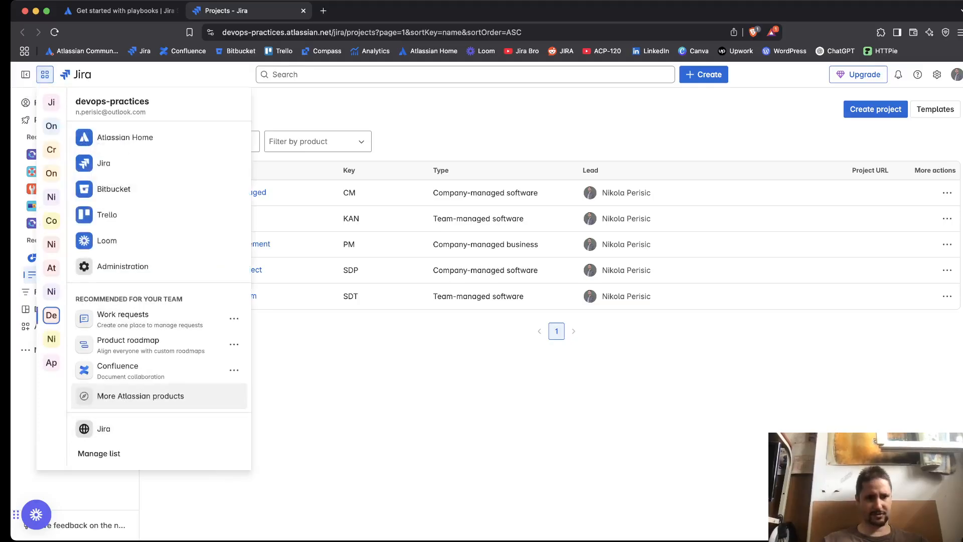
left_click(140, 396)
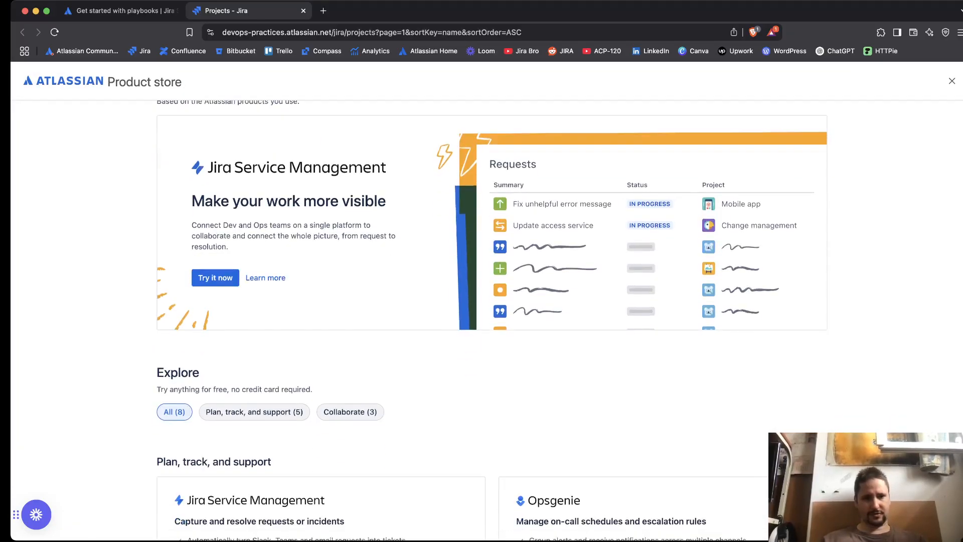
Start a Jira Service Management trial on the second site and agree to continue setup.
left_click(215, 278)
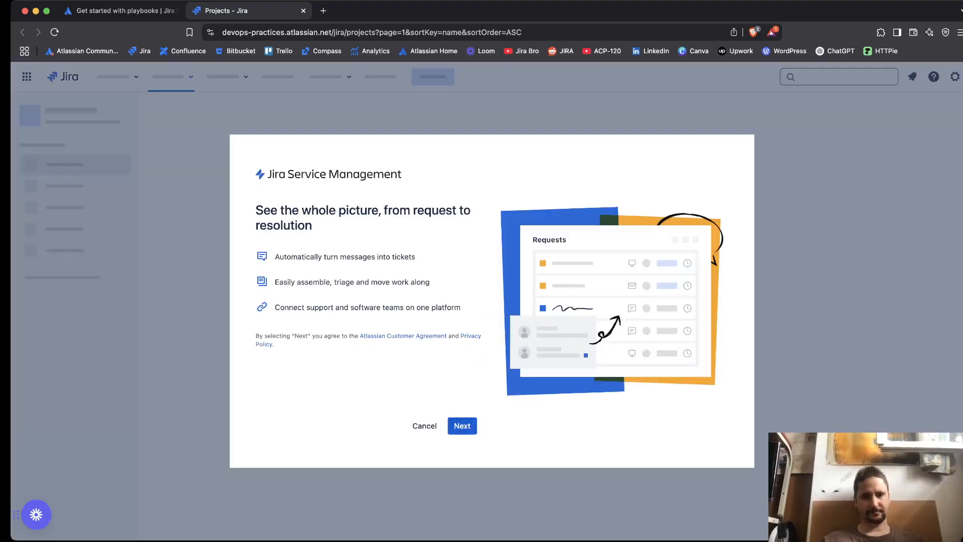
left_click(461, 426)
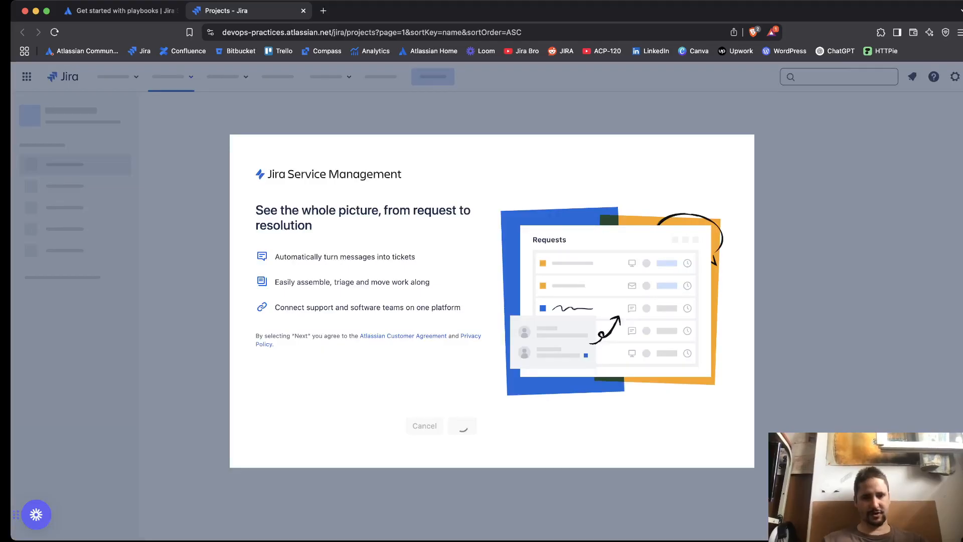
left_click(119, 11)
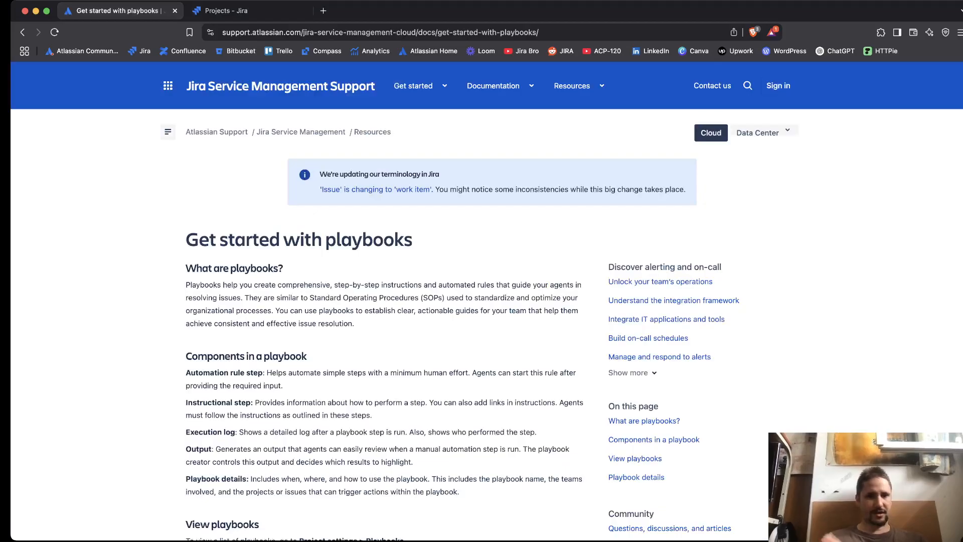
Read the 'Components in a playbook' part of the playbooks guide.
scroll("down", 3)
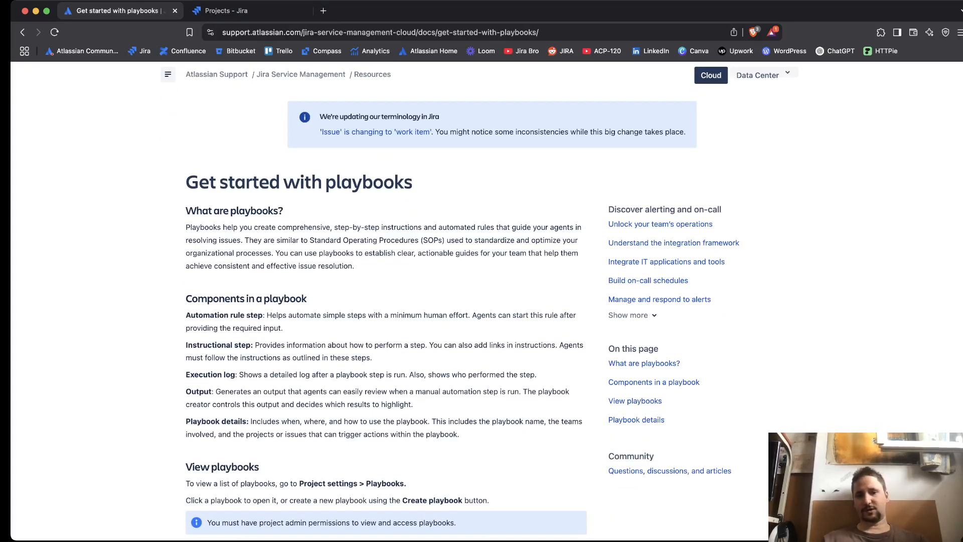
double_click(246, 299)
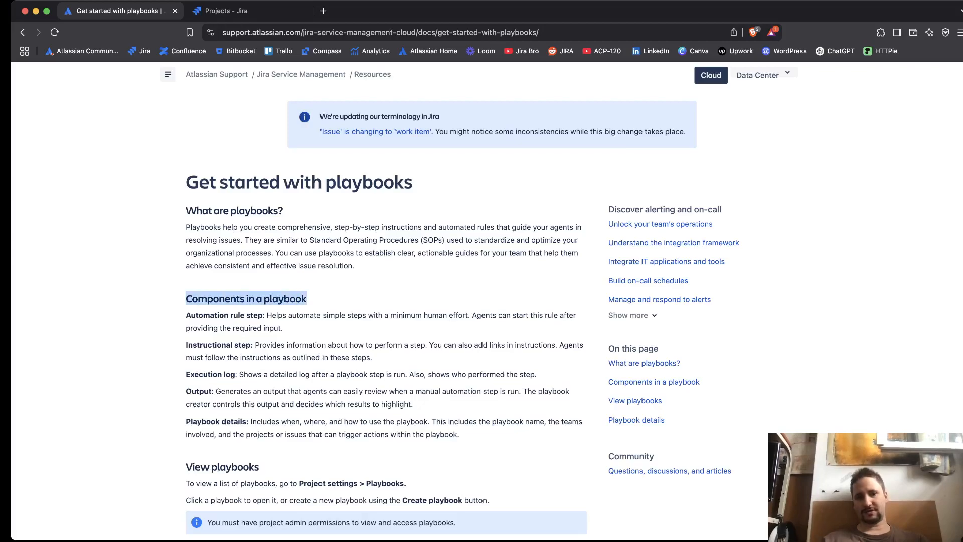
scroll("up", 3)
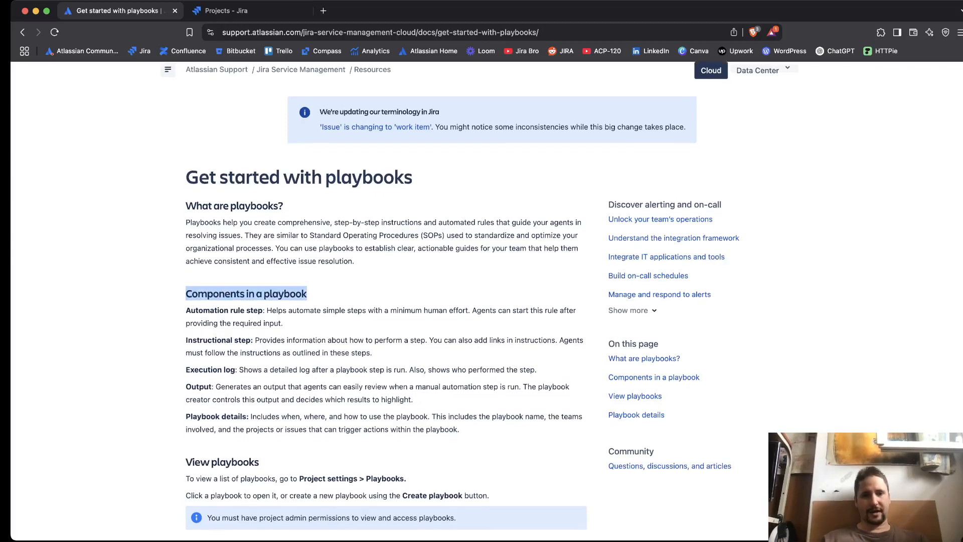
scroll("down", 3)
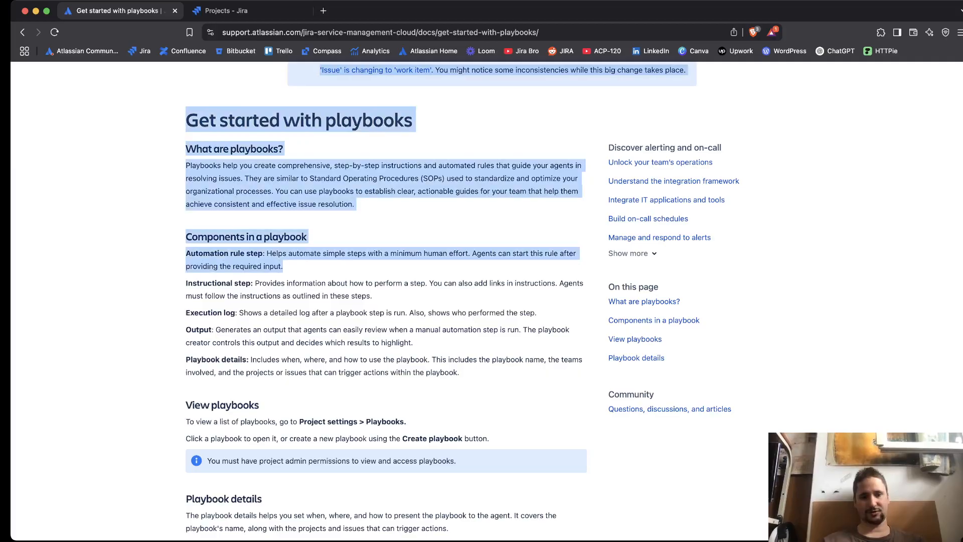
left_click(387, 382)
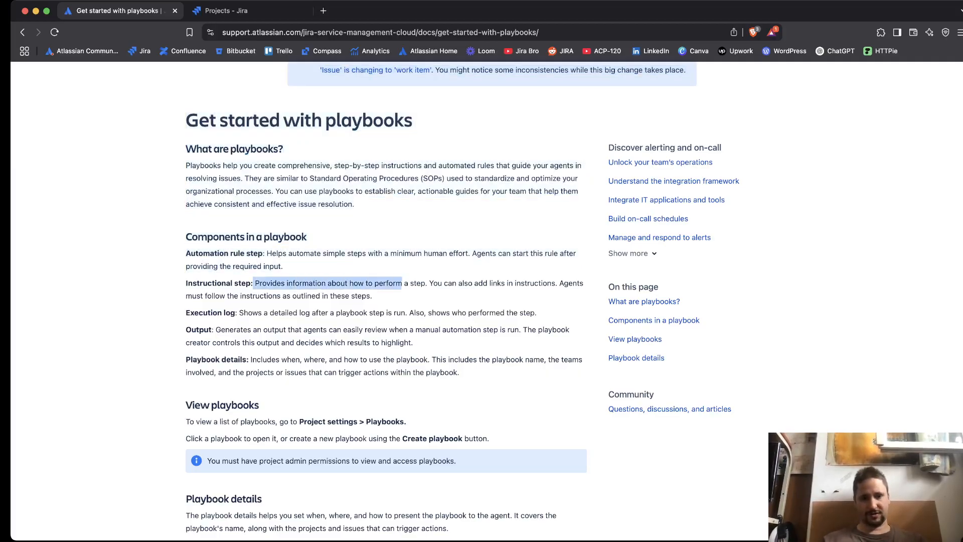
left_click(327, 283)
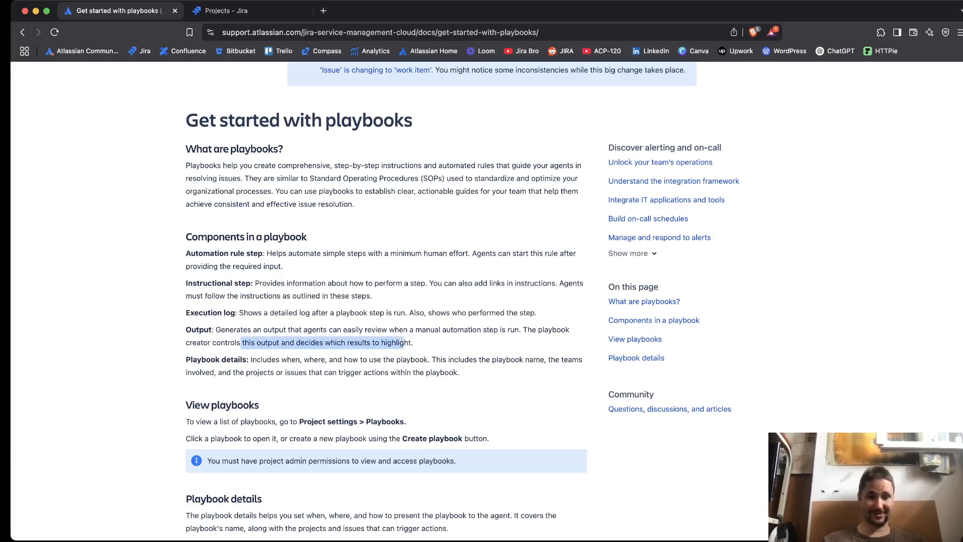
Finish reading the guide and return to the Jira page asking which service to create.
scroll("down", 3)
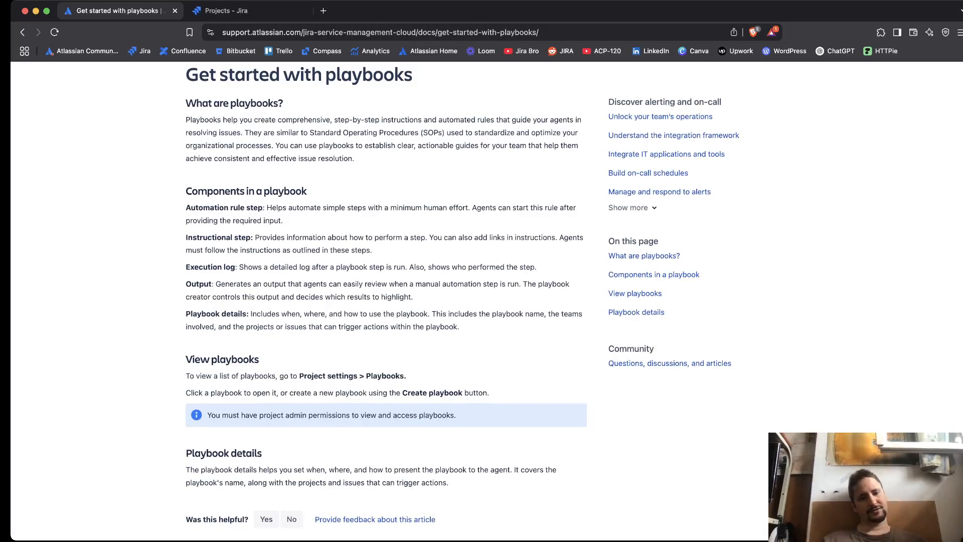
scroll("down", 3)
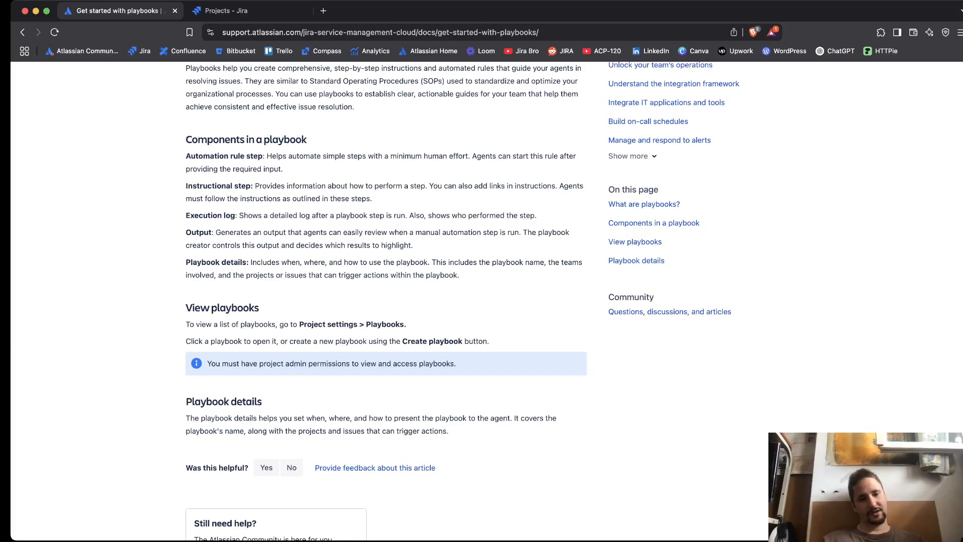
scroll("up", 3)
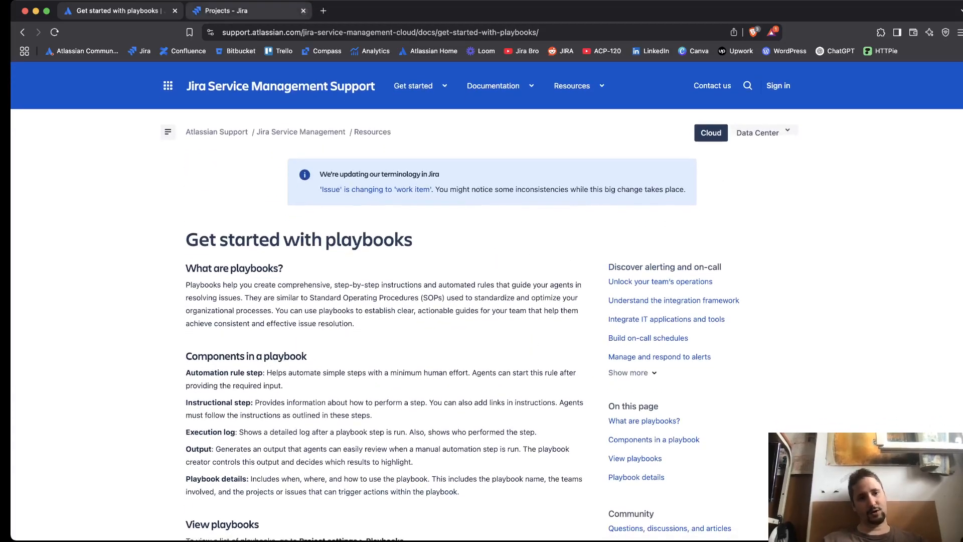
left_click(234, 10)
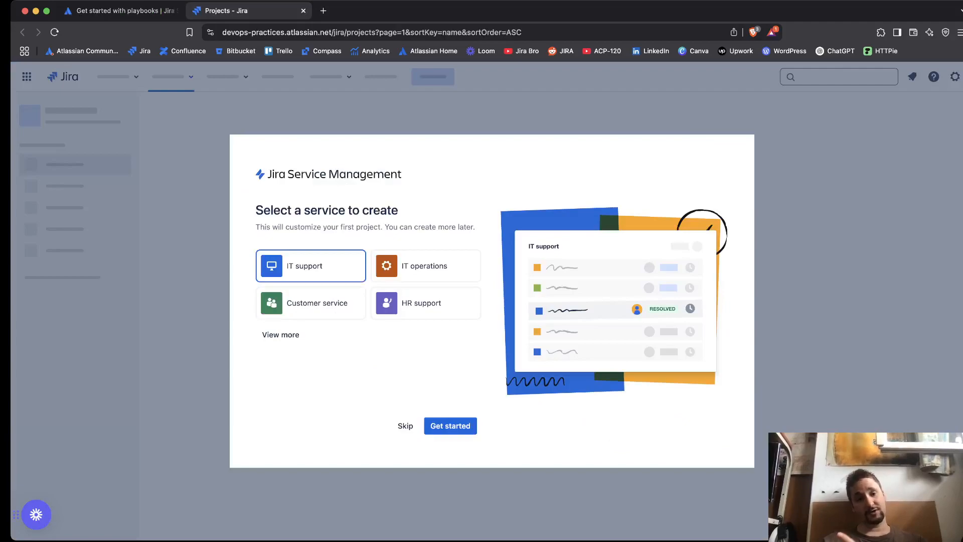
Choose IT support and name the project 'Support' with team type Information technology (IT).
left_click(450, 425)
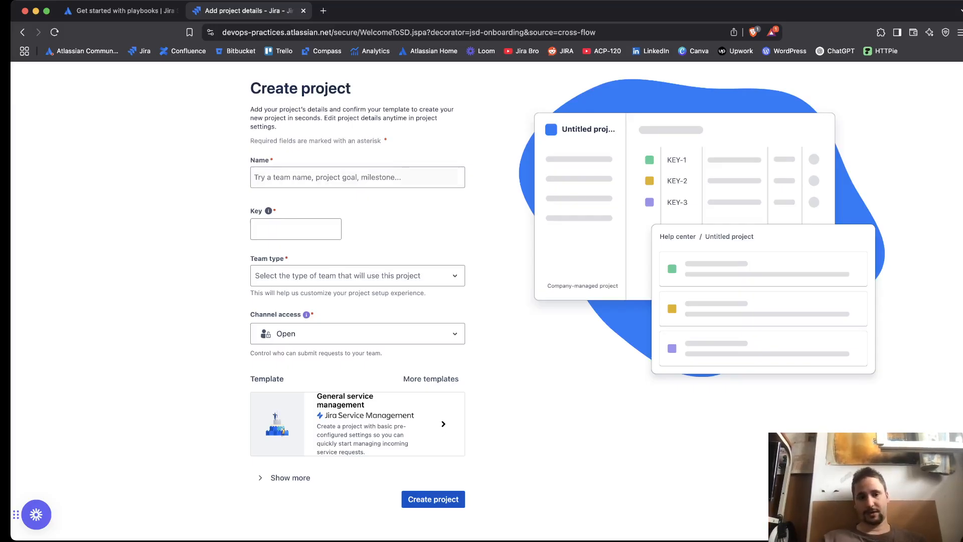
left_click(357, 176)
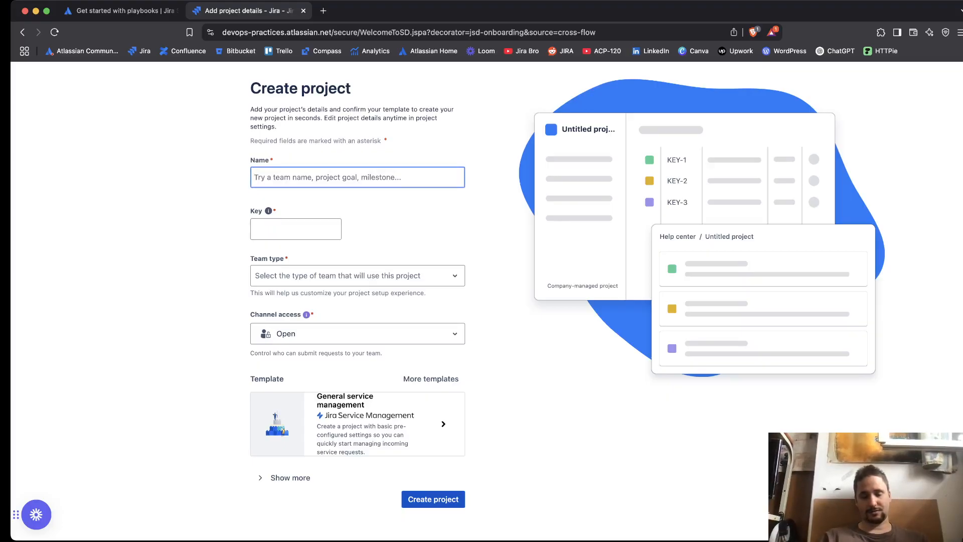
type("Support")
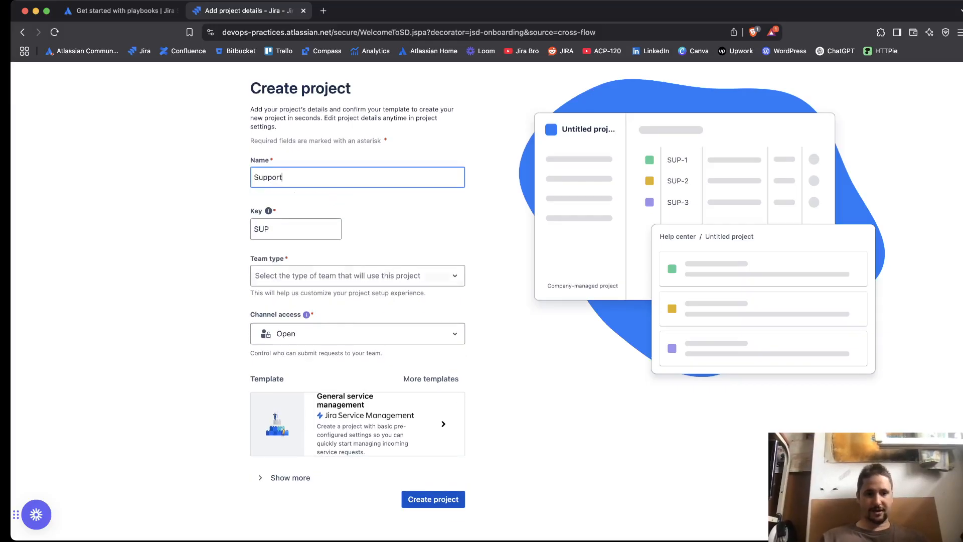
left_click(357, 275)
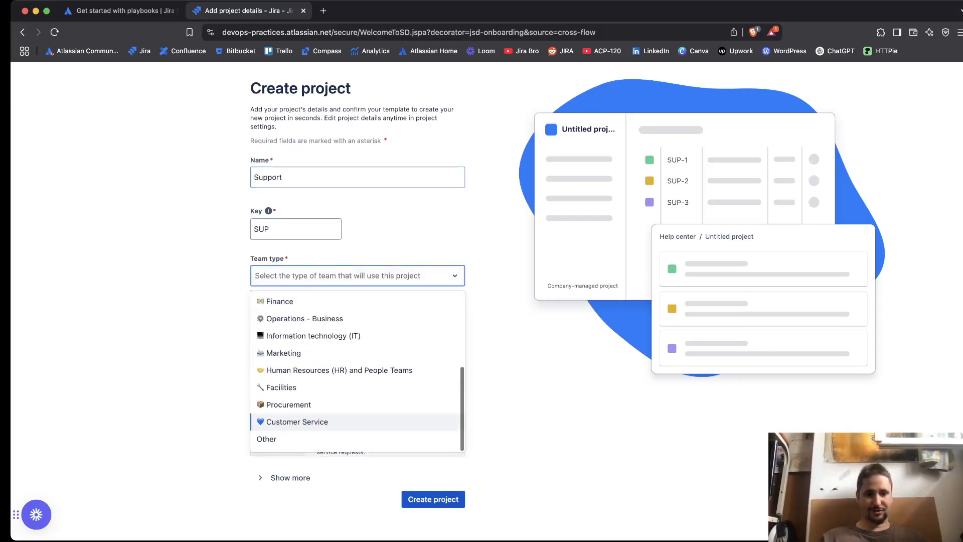
left_click(311, 336)
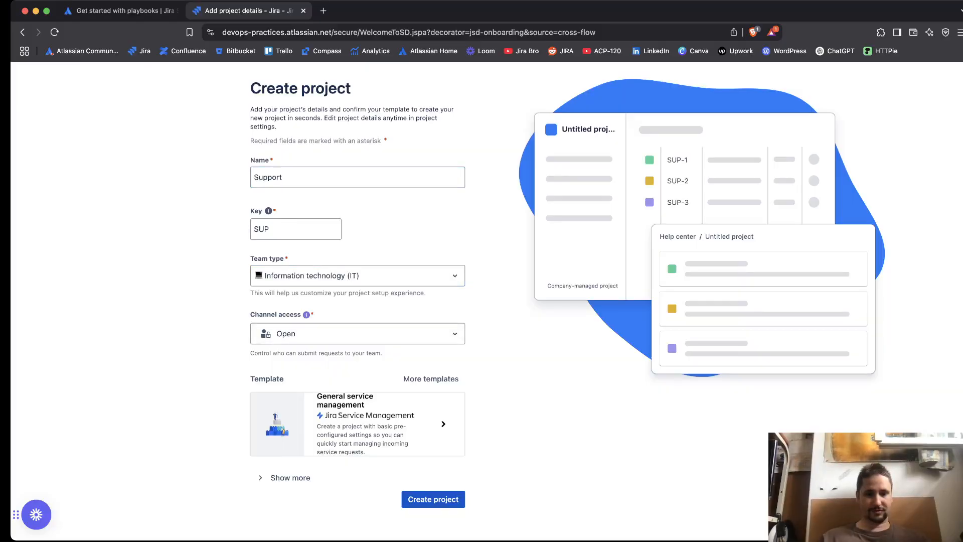
Create the Support project, re-entering the name 'Support' when prompted.
left_click(433, 499)
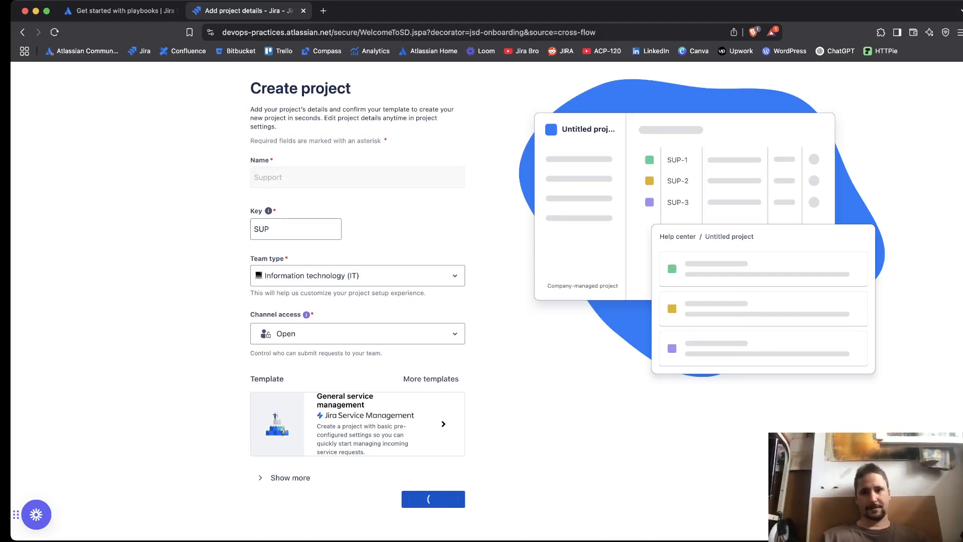
left_click(434, 499)
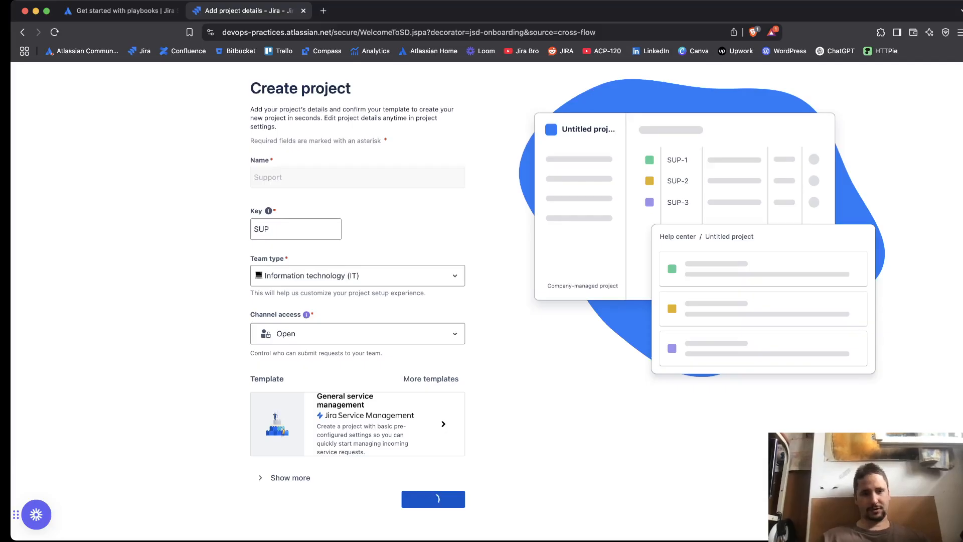
type("Support")
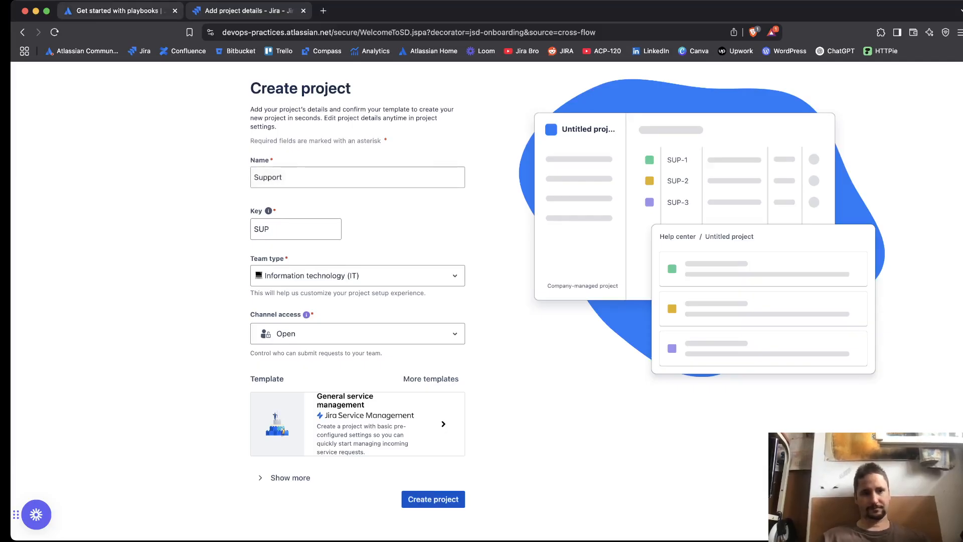
left_click(434, 499)
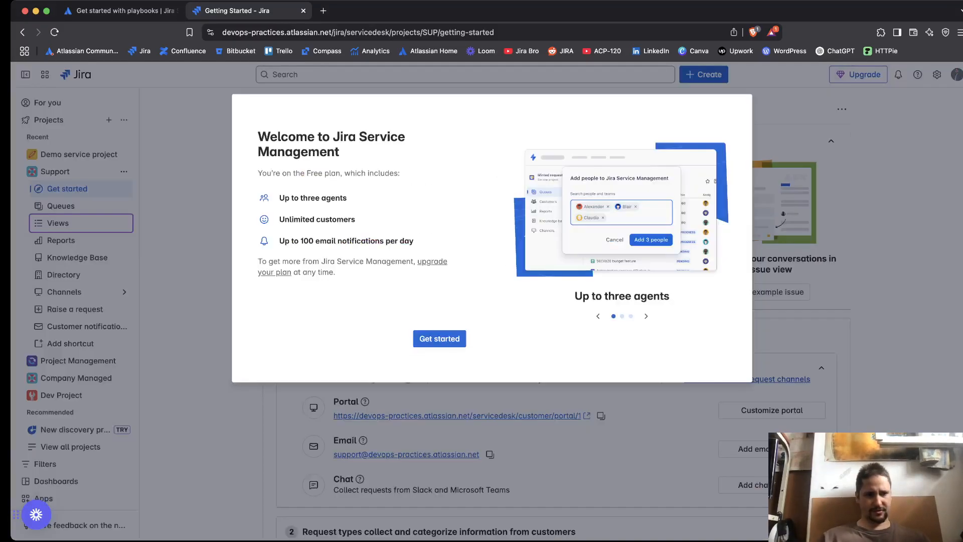
Dismiss the welcome dialog and the Views tip to reach the empty board.
left_click(440, 339)
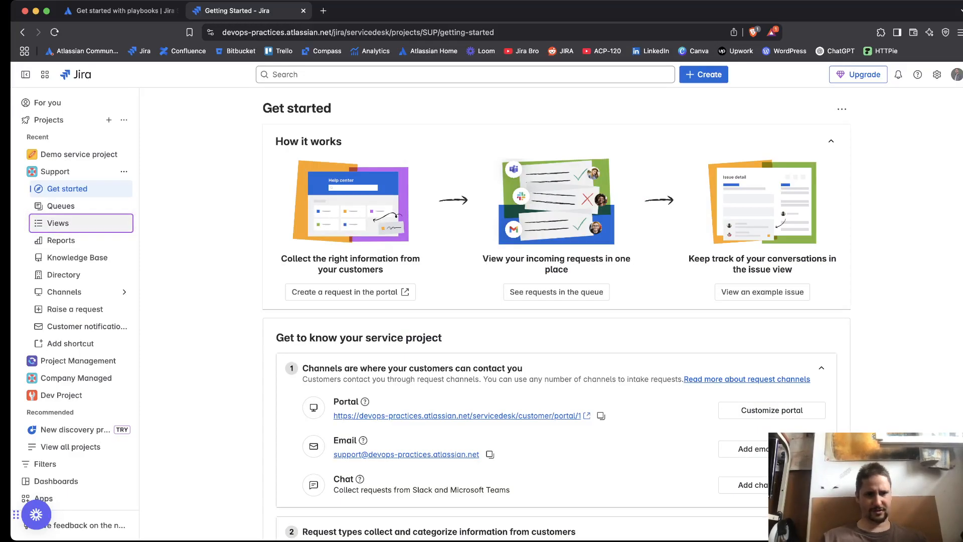
left_click(58, 223)
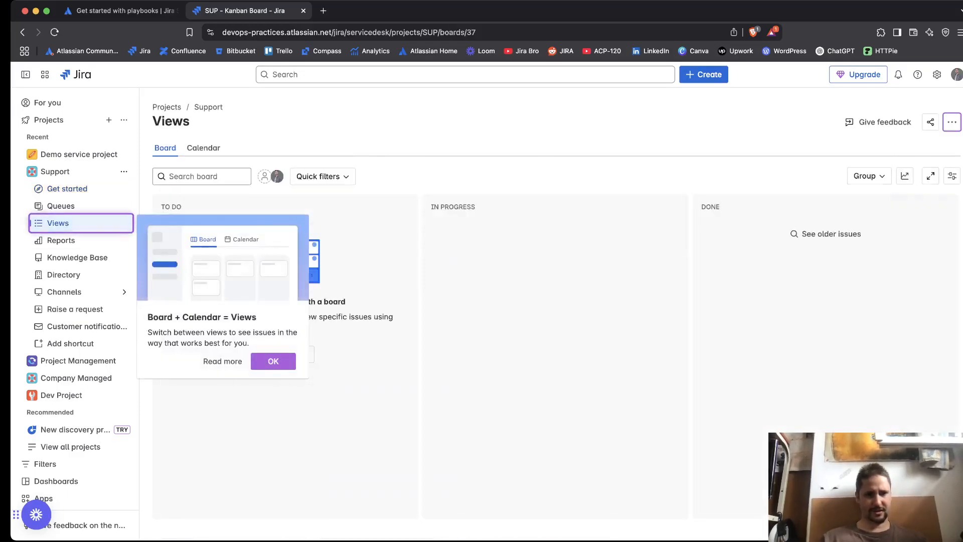
left_click(273, 362)
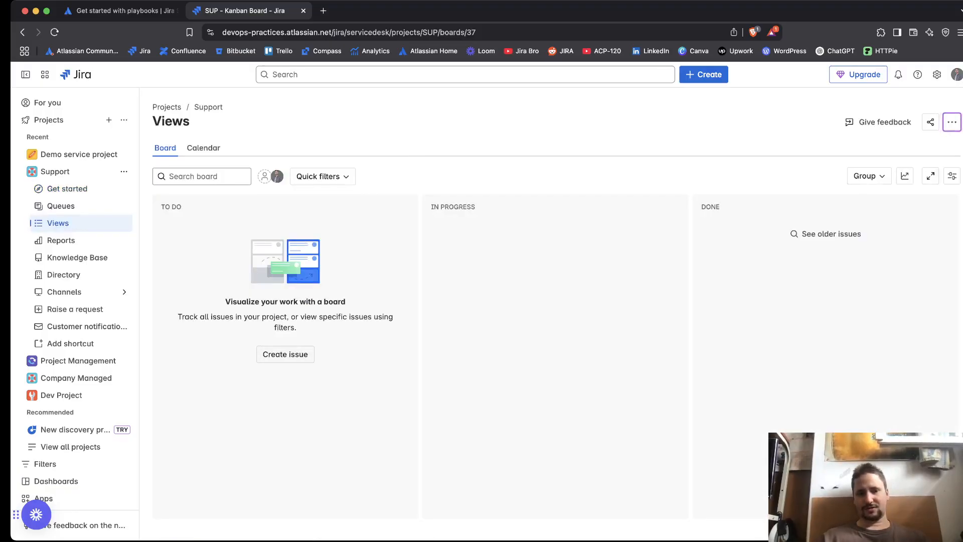
View the Support project's empty customer directory and show the project's ••• options.
left_click(64, 275)
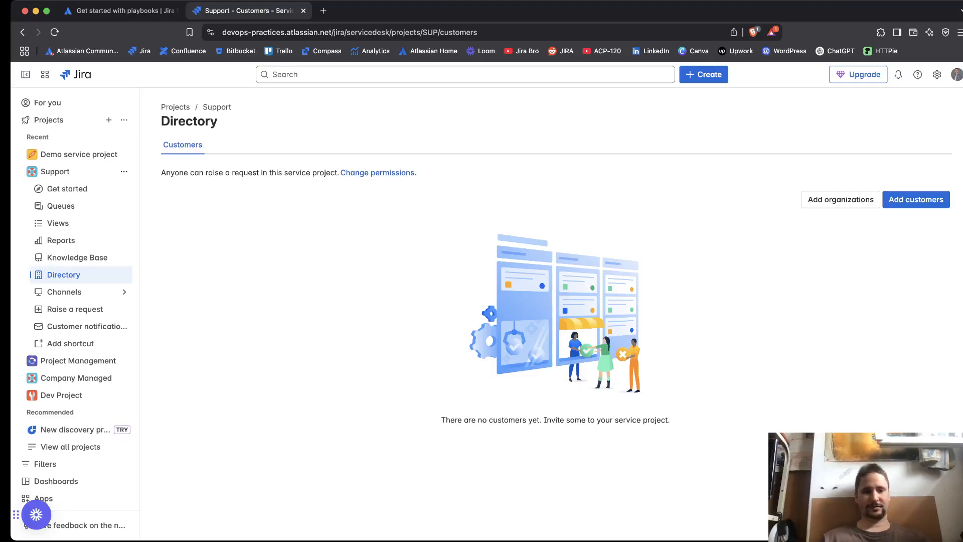
left_click(64, 292)
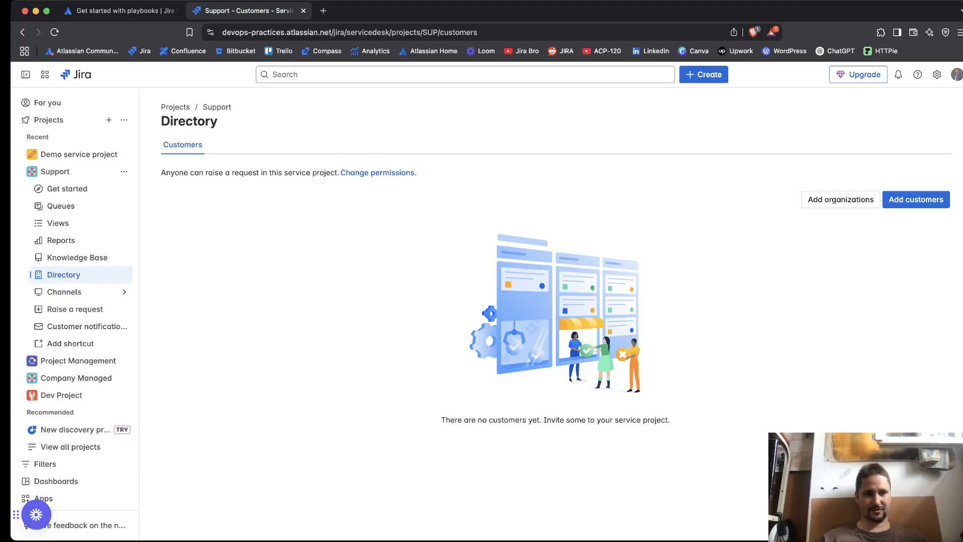
left_click(123, 171)
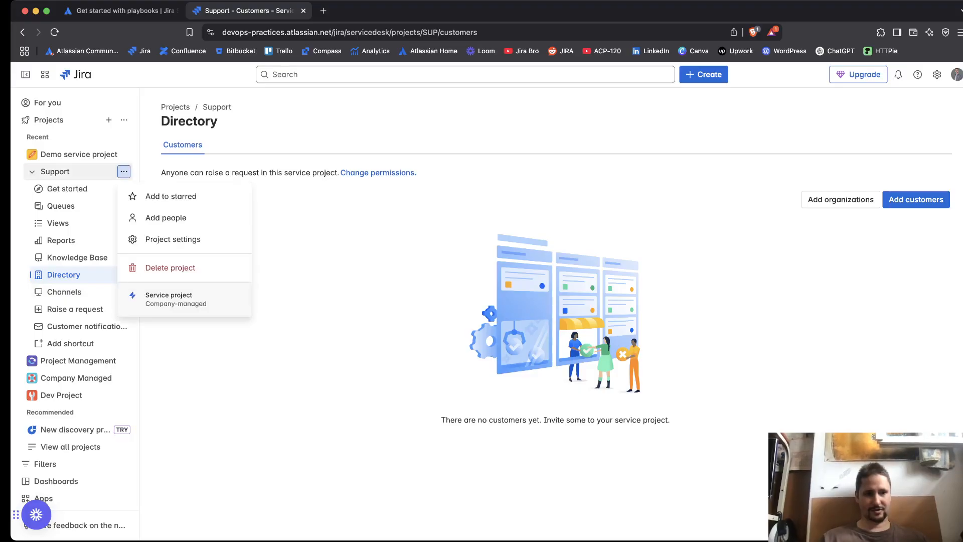
Go to the Support project's settings Details, then back to the playbooks guide.
left_click(173, 239)
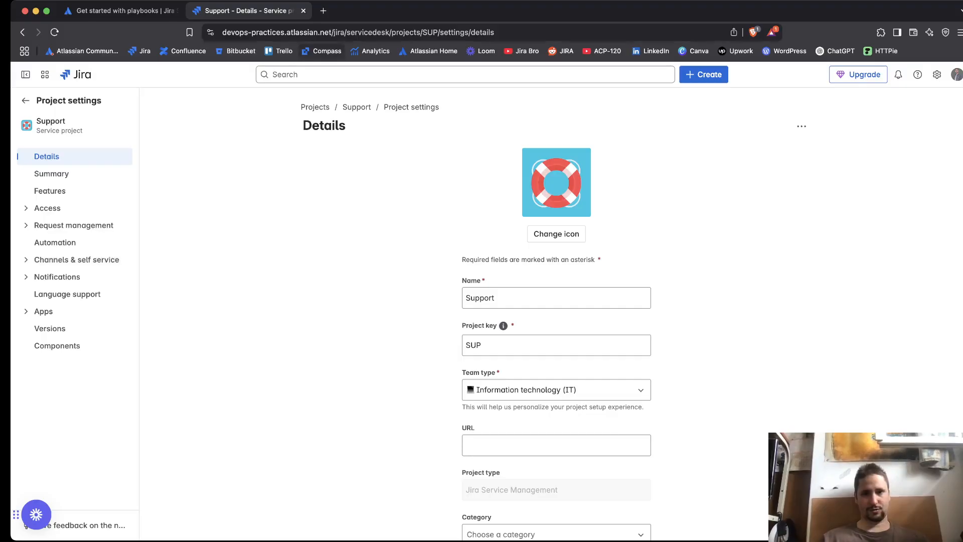
left_click(116, 10)
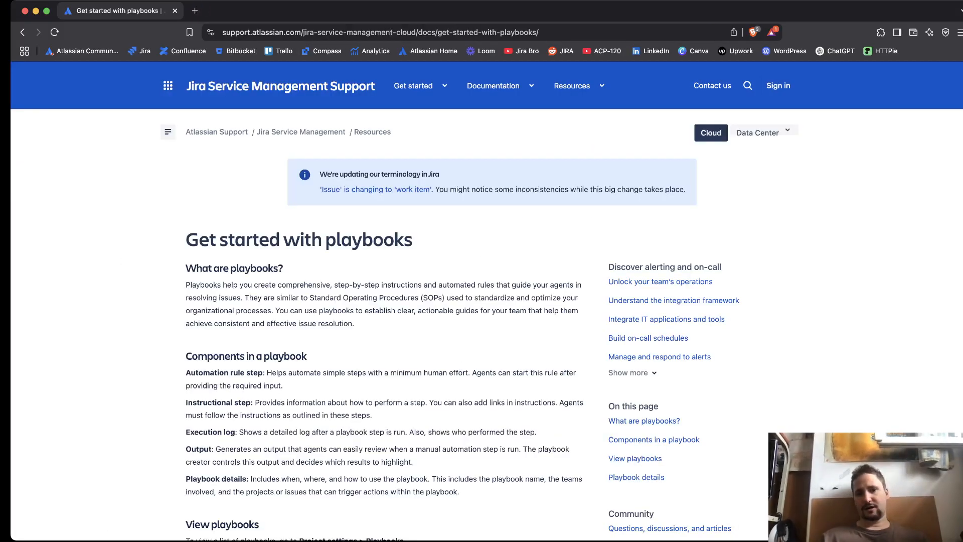